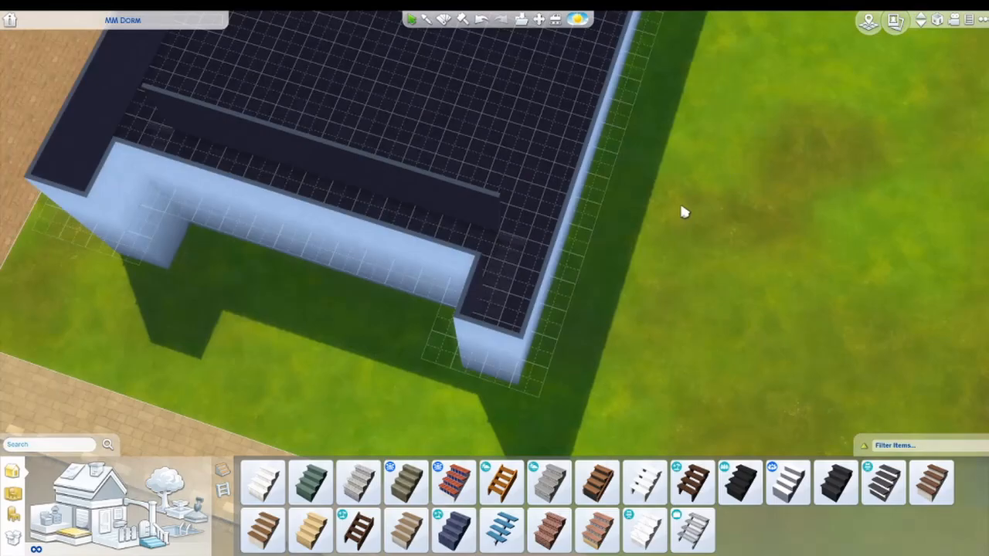
# Switch to the upper floor to work on the dorm's second level.
pyautogui.click(921, 20)
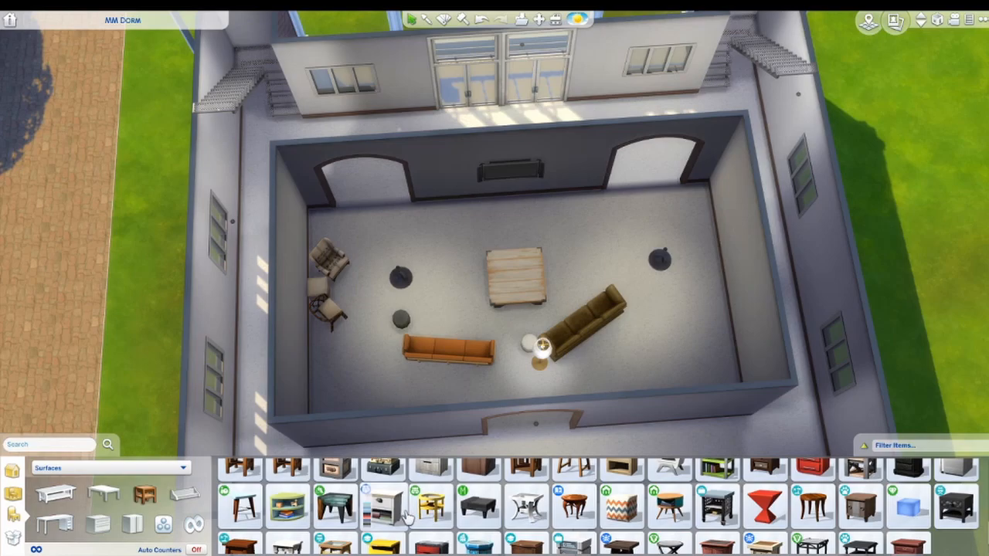
# Angle the orange sofa toward the coffee table and move to the next catalog item.
pyautogui.click(448, 352)
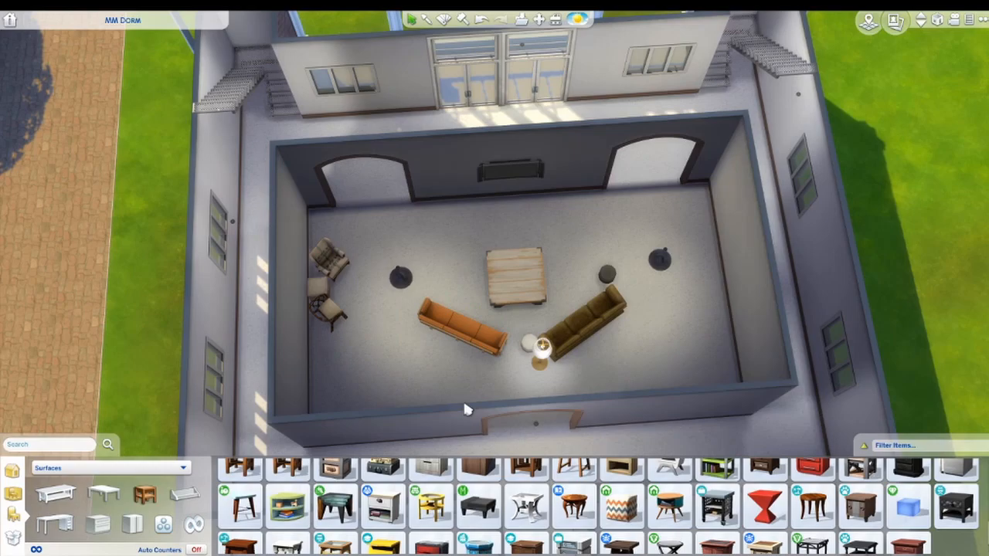
pyautogui.click(13, 496)
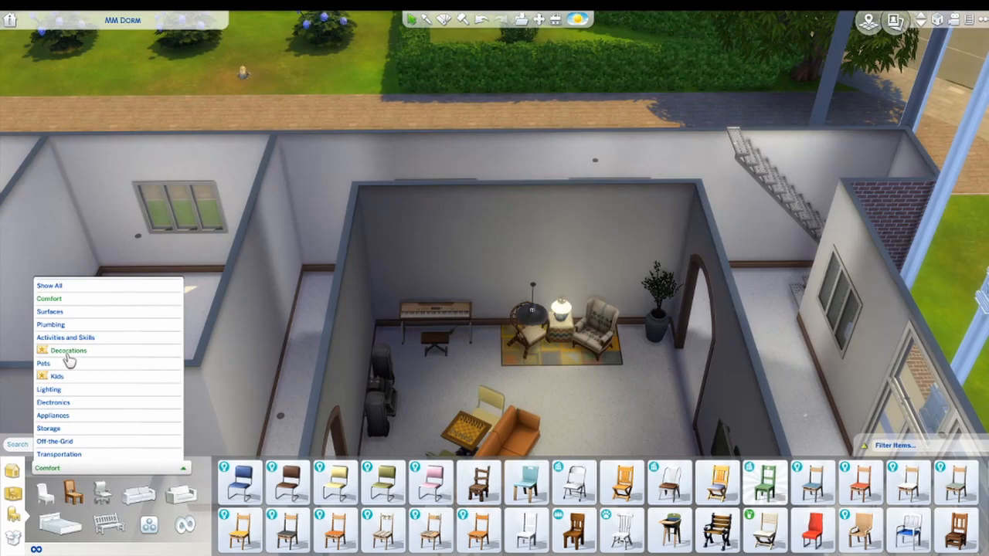
# Filter the catalog to decorative objects and search it for 'laundry'.
pyautogui.click(68, 349)
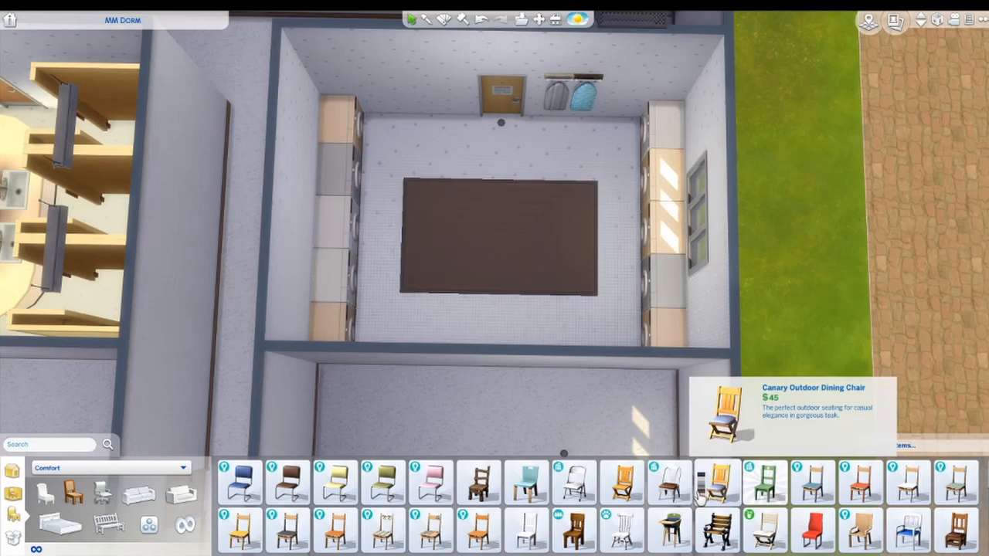
pyautogui.write('laundry')
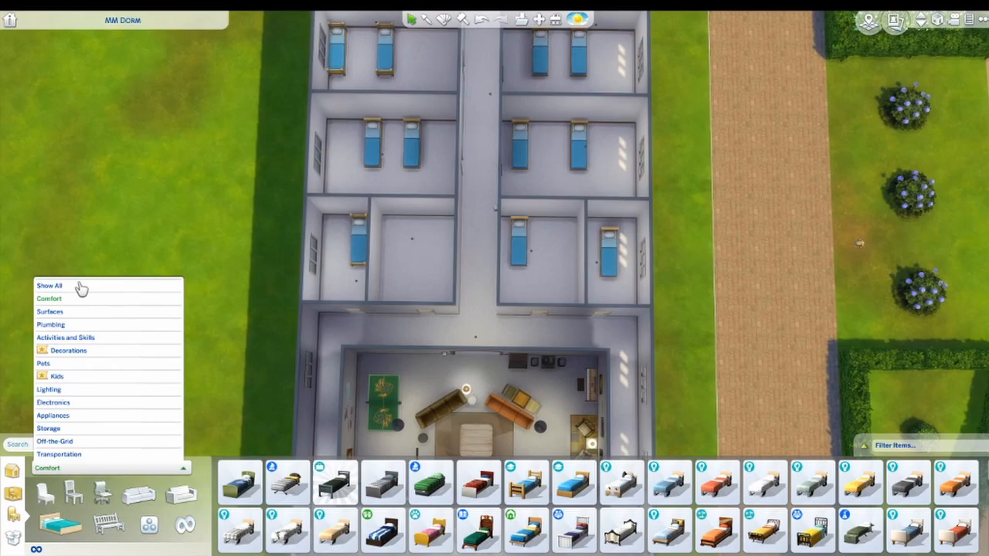
# Switch to a different furniture category to find single beds and sofas.
pyautogui.click(50, 285)
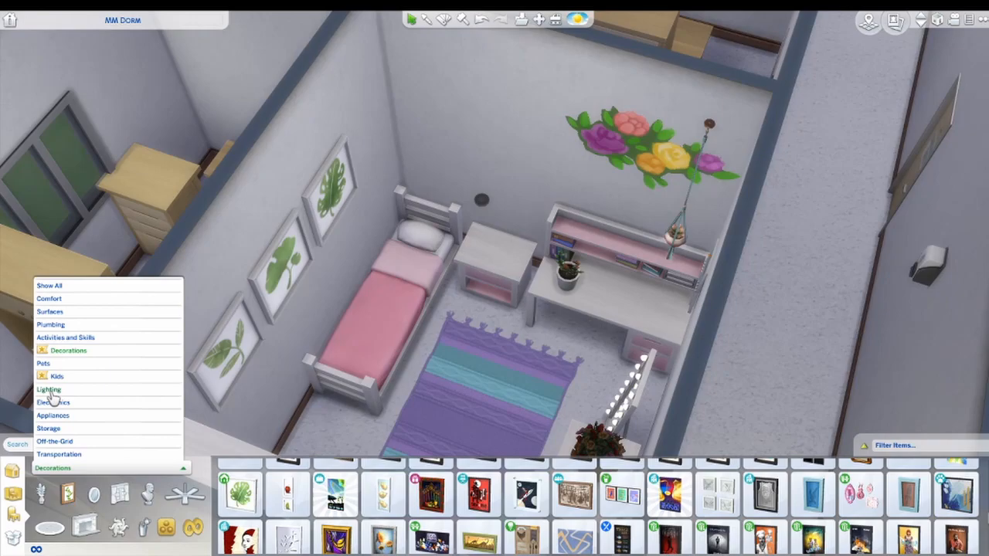
# Browse the lighting items for the pink bedroom.
pyautogui.click(53, 402)
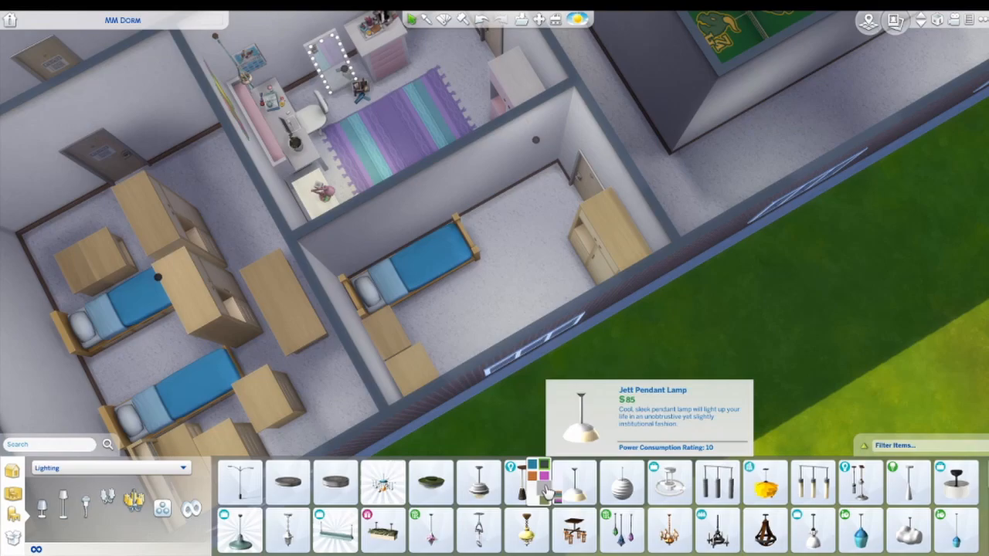
# Pick the Jett Pendant Lamp to hang above the desk.
pyautogui.click(485, 254)
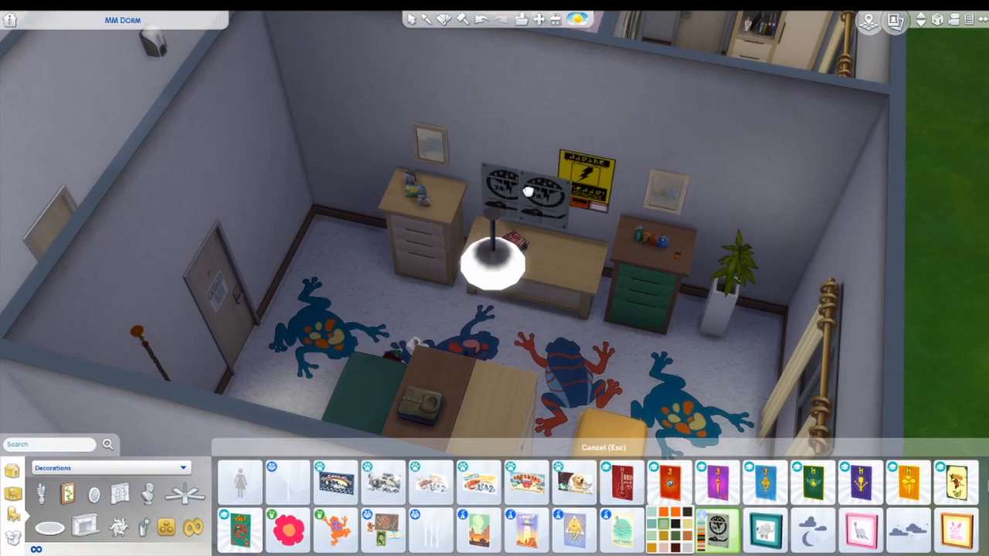
# Choose a catalog item to furnish the twin room.
pyautogui.click(378, 531)
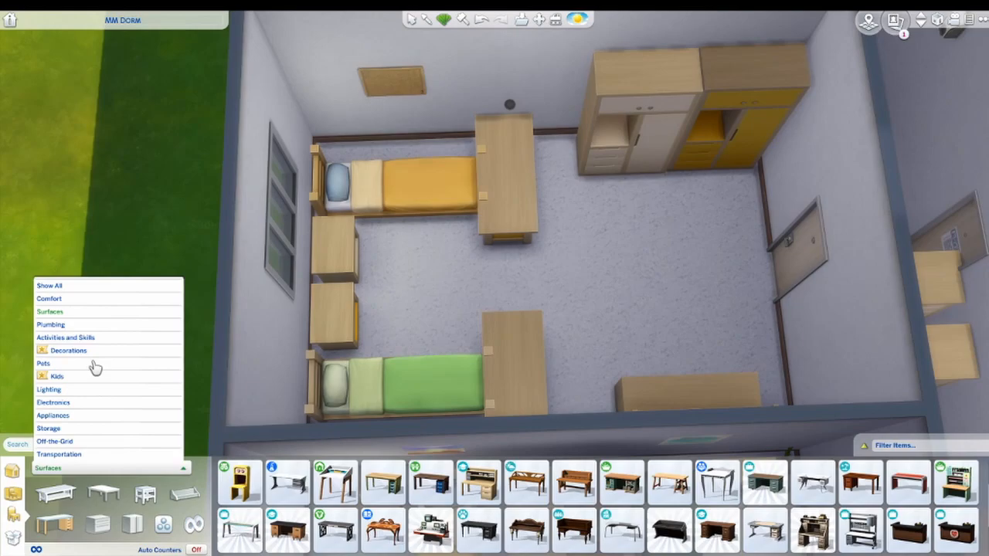
# Select a Buy catalog category for the single room's furniture.
pyautogui.click(48, 389)
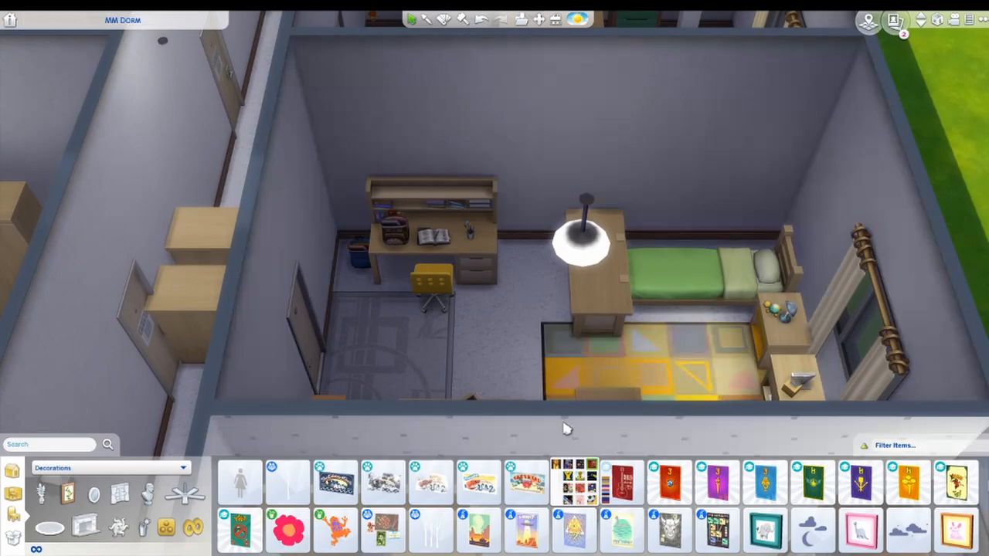
pyautogui.write('shoe')
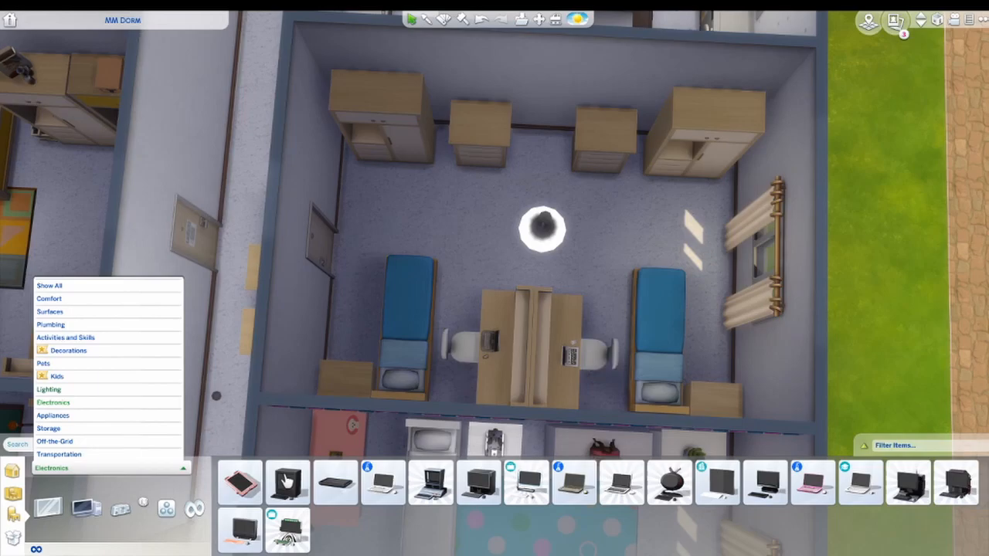
pyautogui.click(48, 389)
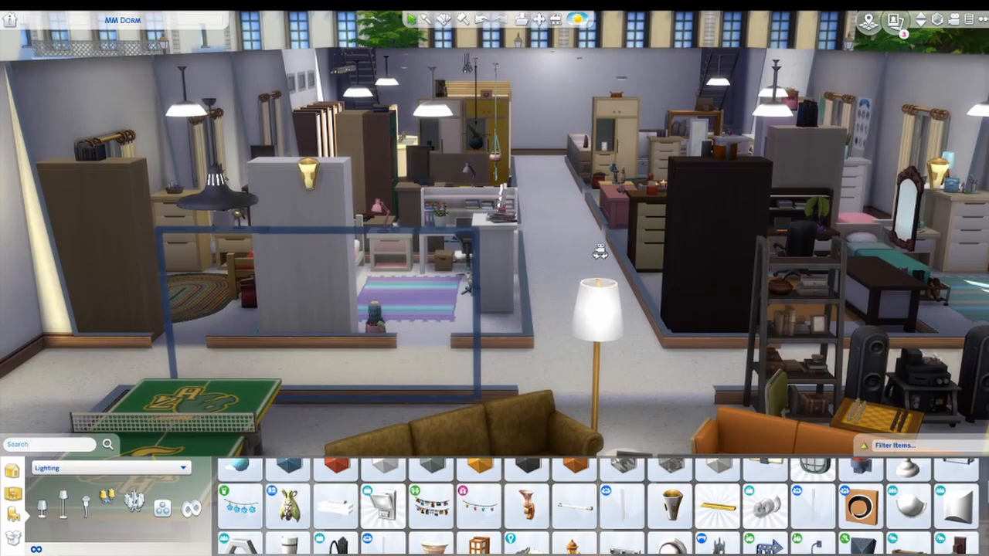
# Place a lamp in one of the furnished dorm rooms.
pyautogui.click(667, 506)
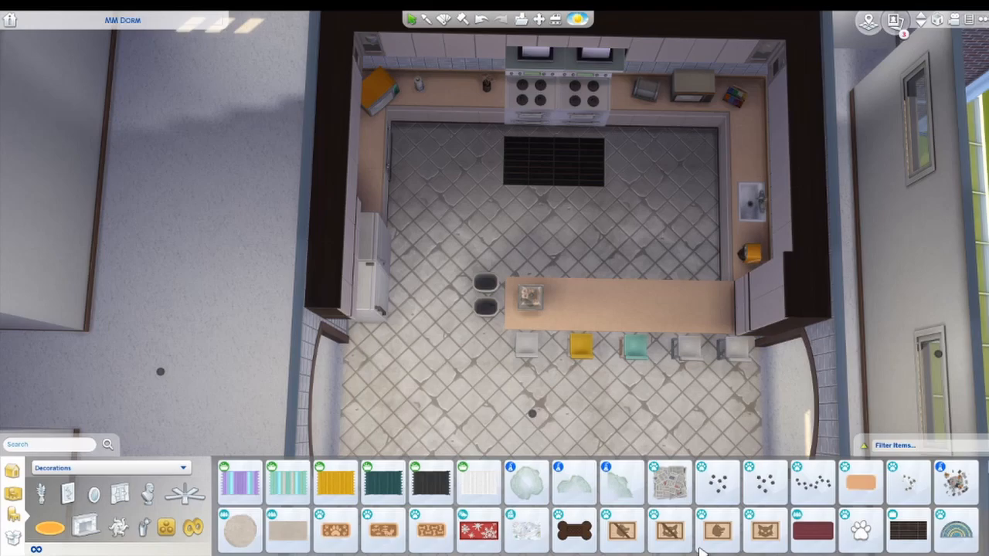
pyautogui.moveTo(668, 532)
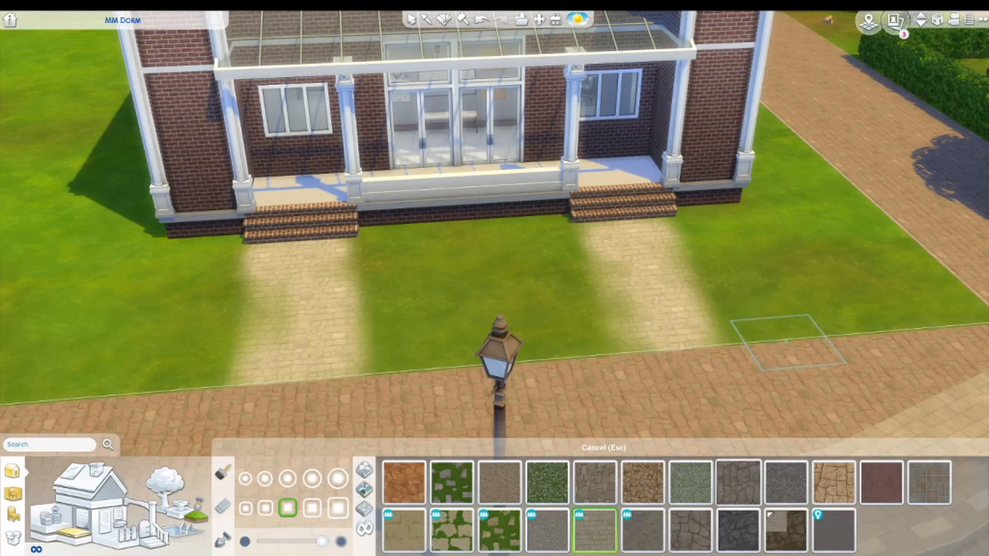
pyautogui.click(785, 482)
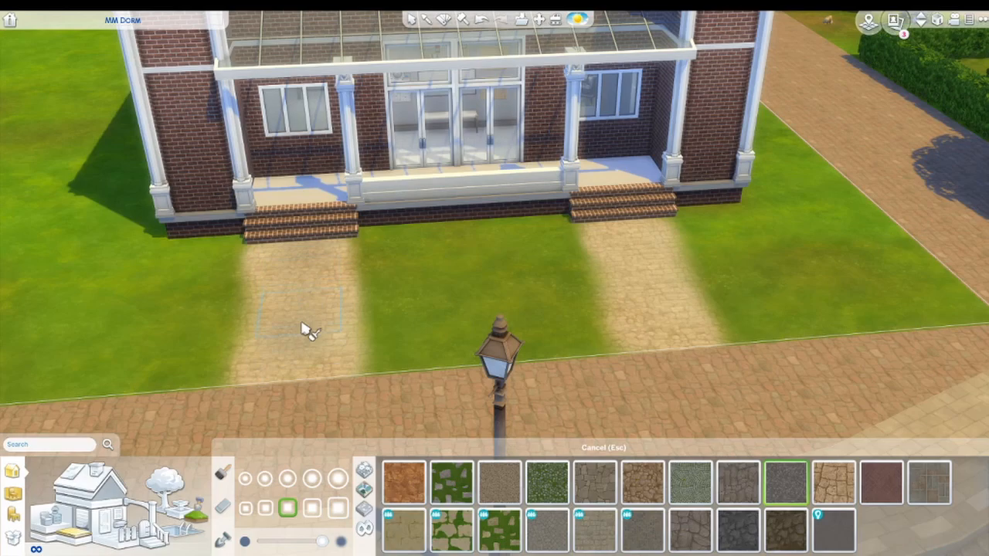